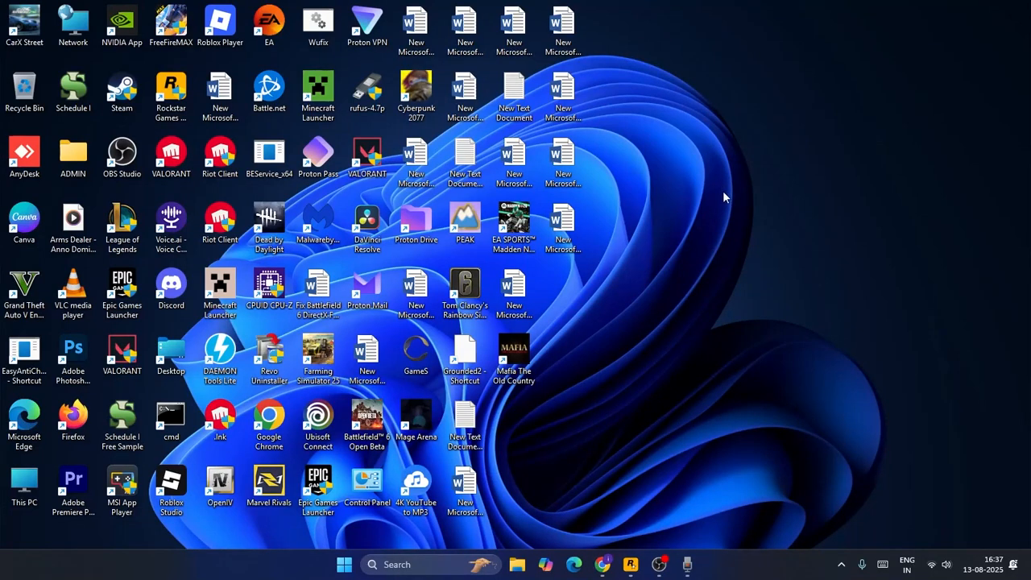
mouse_move(199, 313)
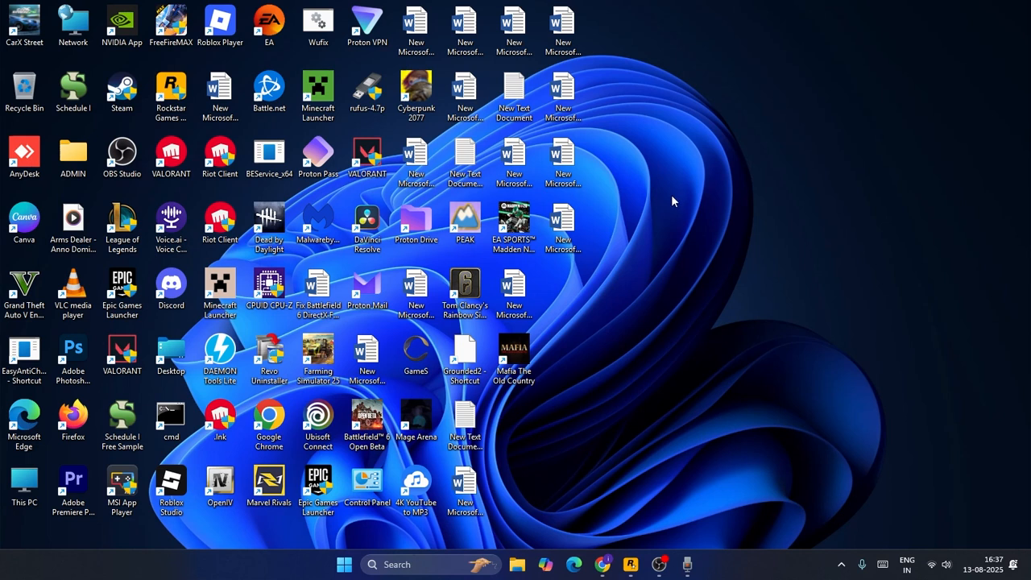
mouse_move(670, 207)
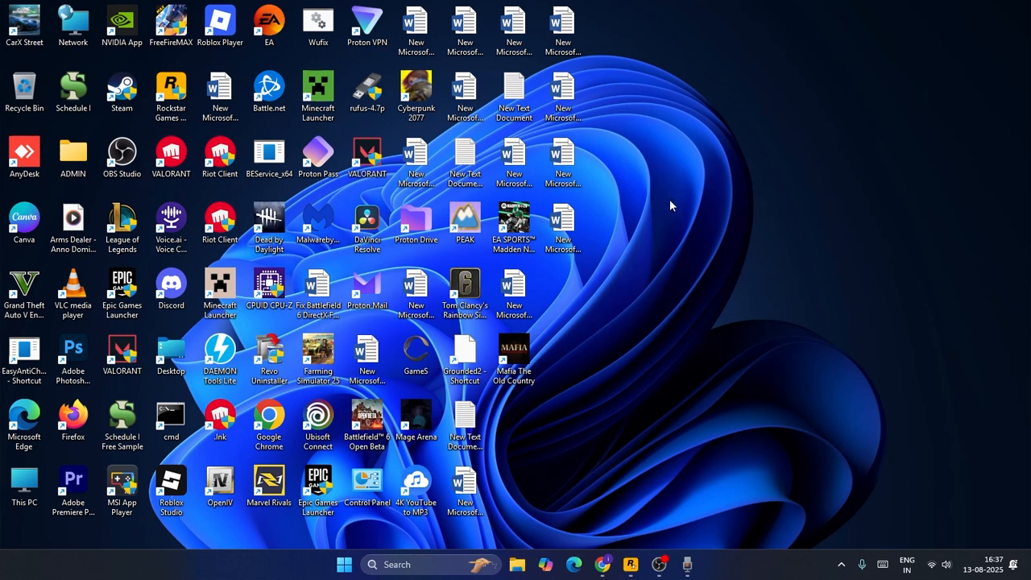
mouse_move(668, 208)
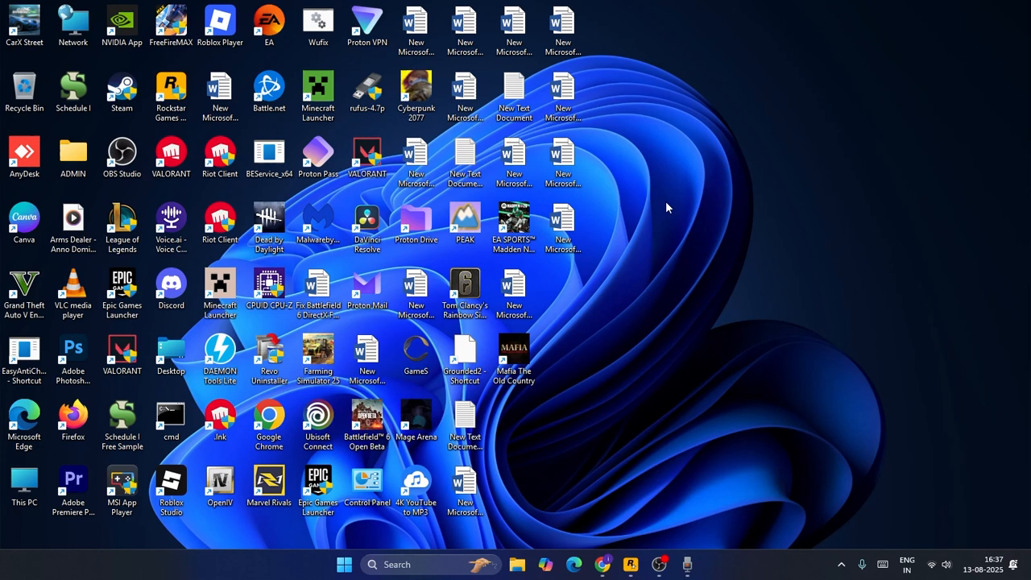
mouse_move(666, 211)
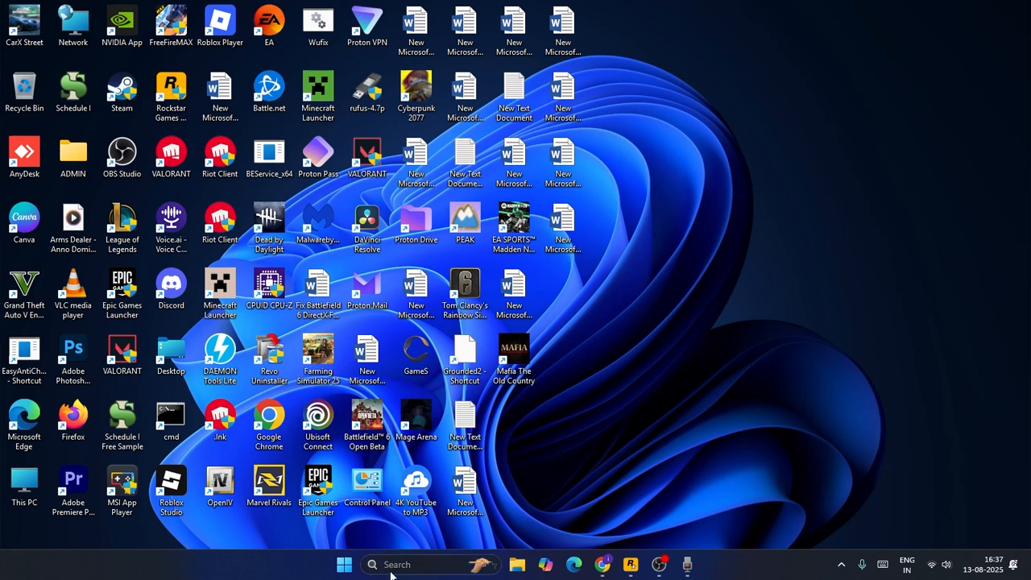
Step: Open the roaming AppData folder by running %appdata% from the Run dialog
type("run")
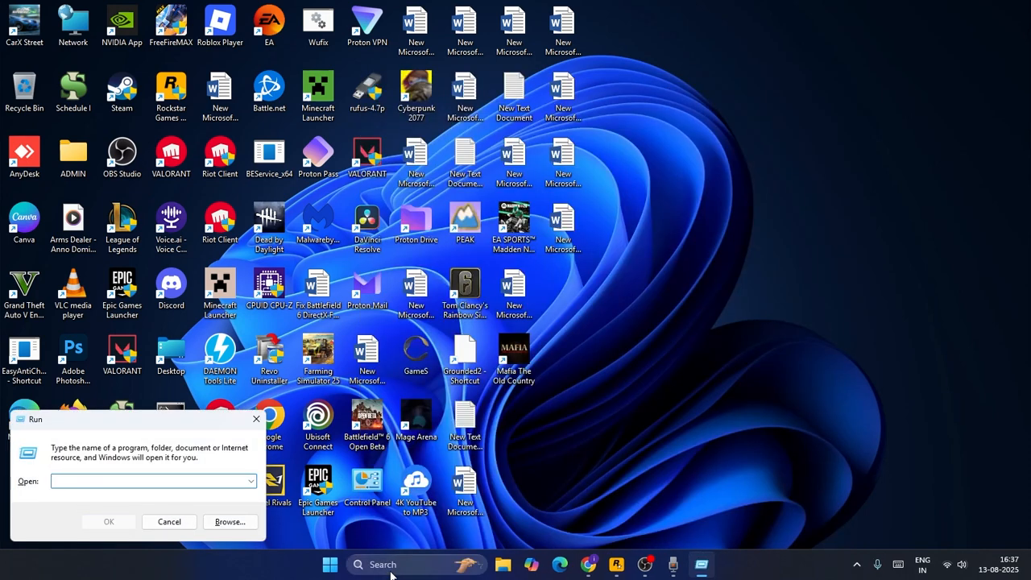
type("%")
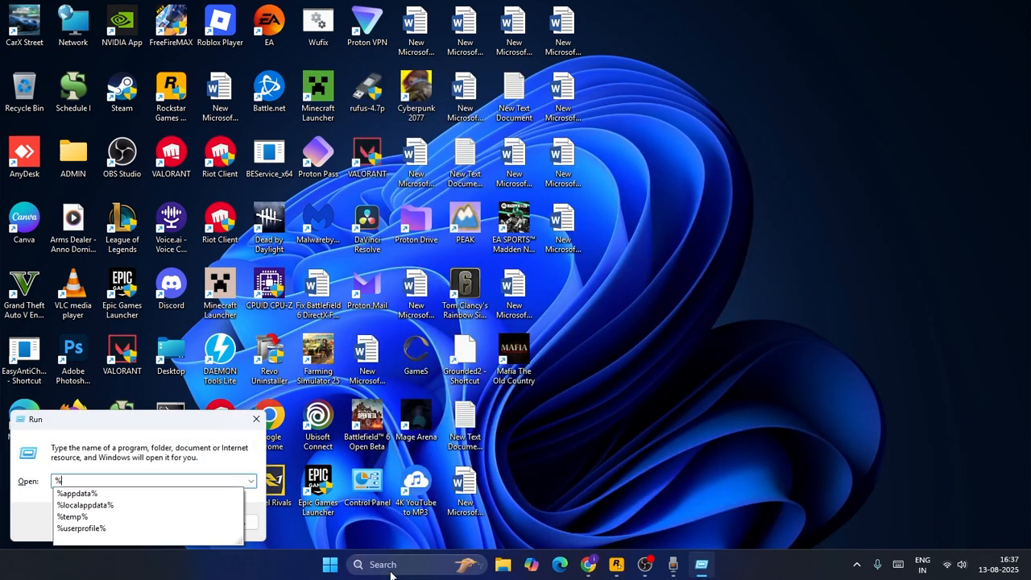
type("appd")
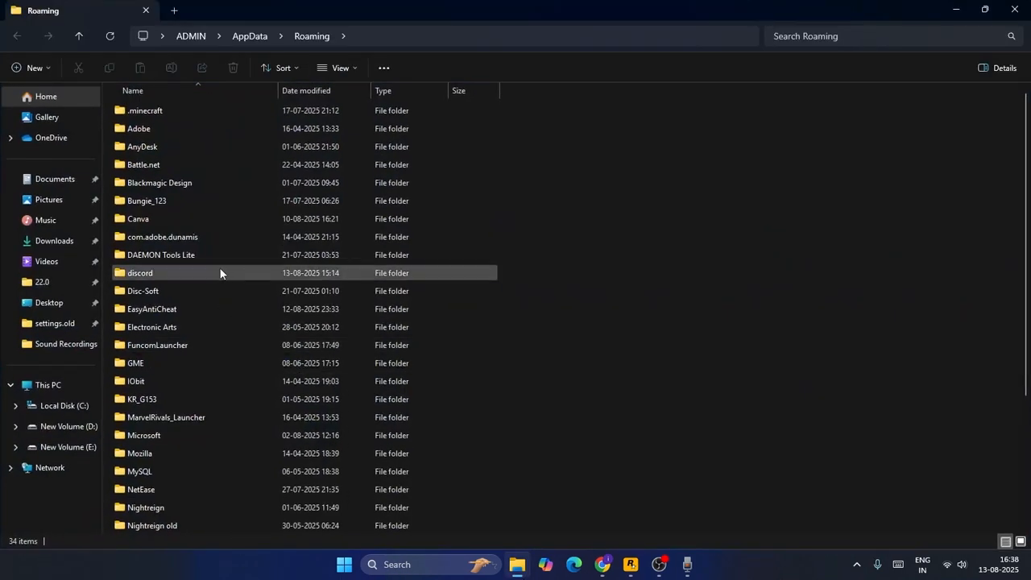
Step: Open the discord folder and select the Cache, Code Cache and GPUCache folders
double_click(139, 273)
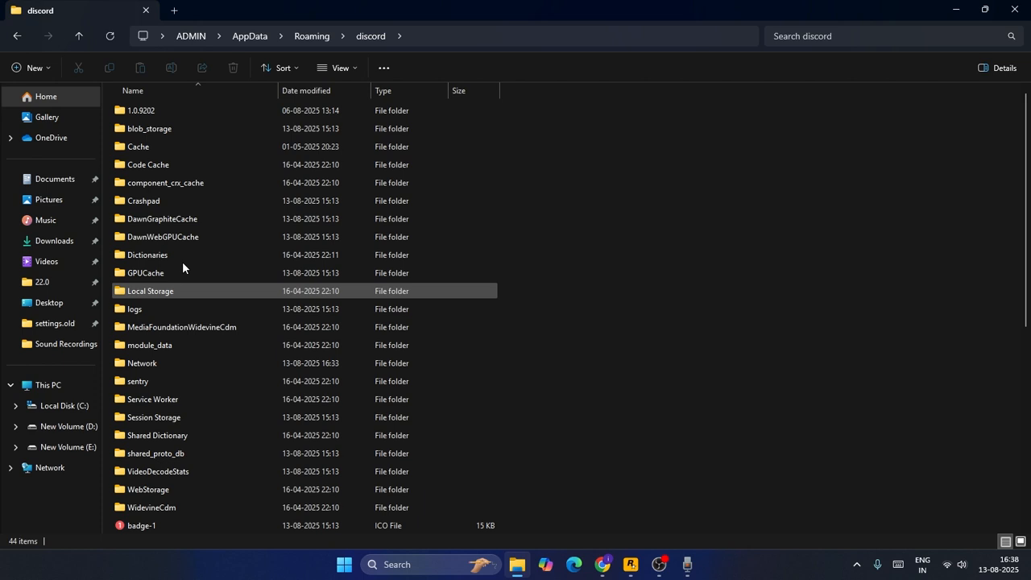
left_click(138, 147)
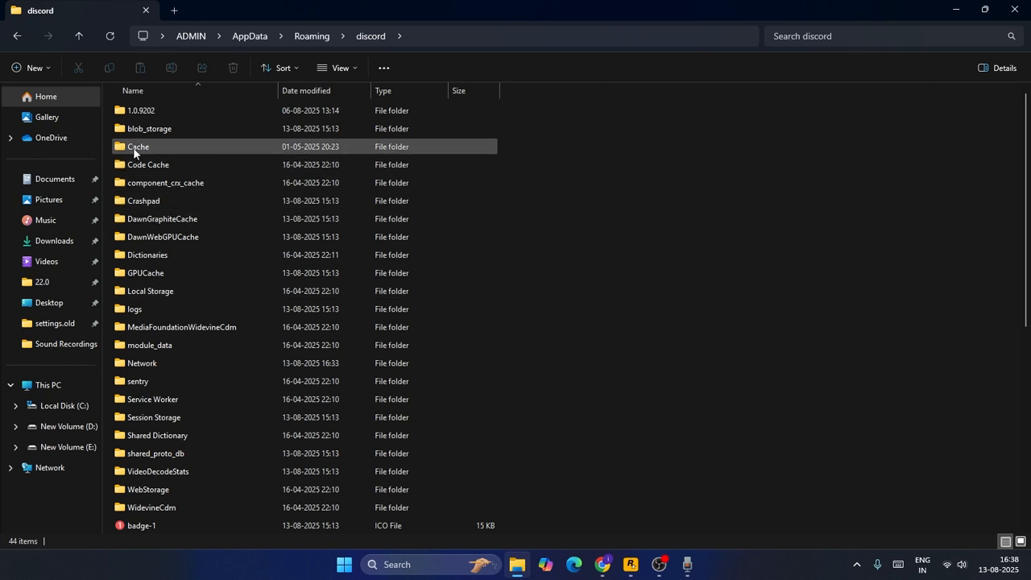
left_click(148, 165)
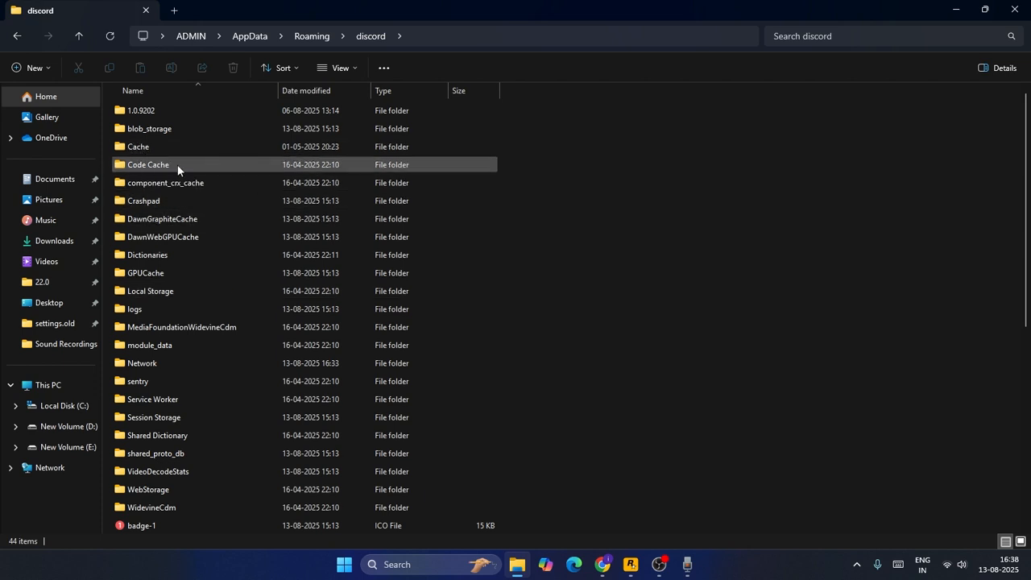
mouse_move(170, 273)
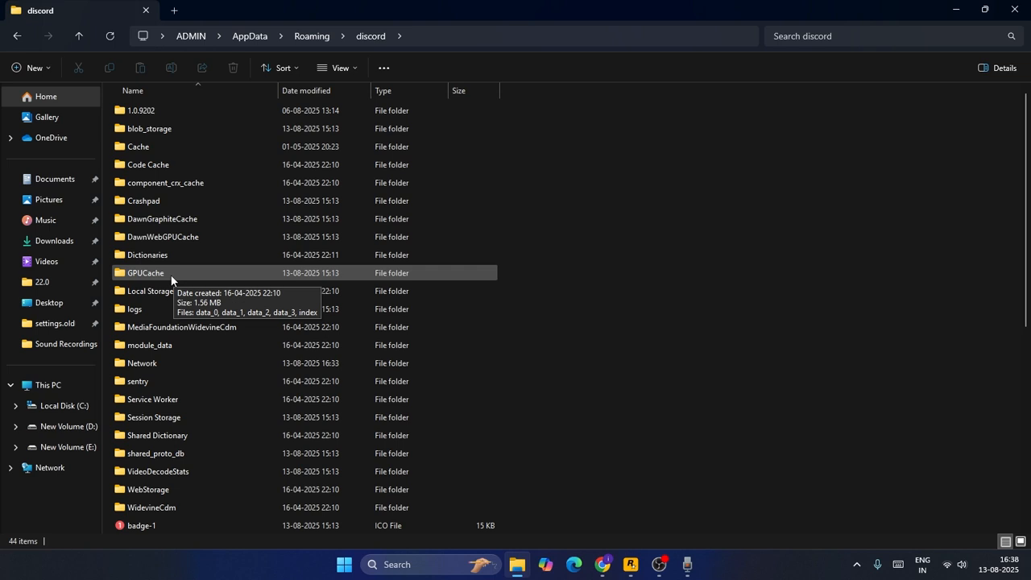
left_click(138, 146)
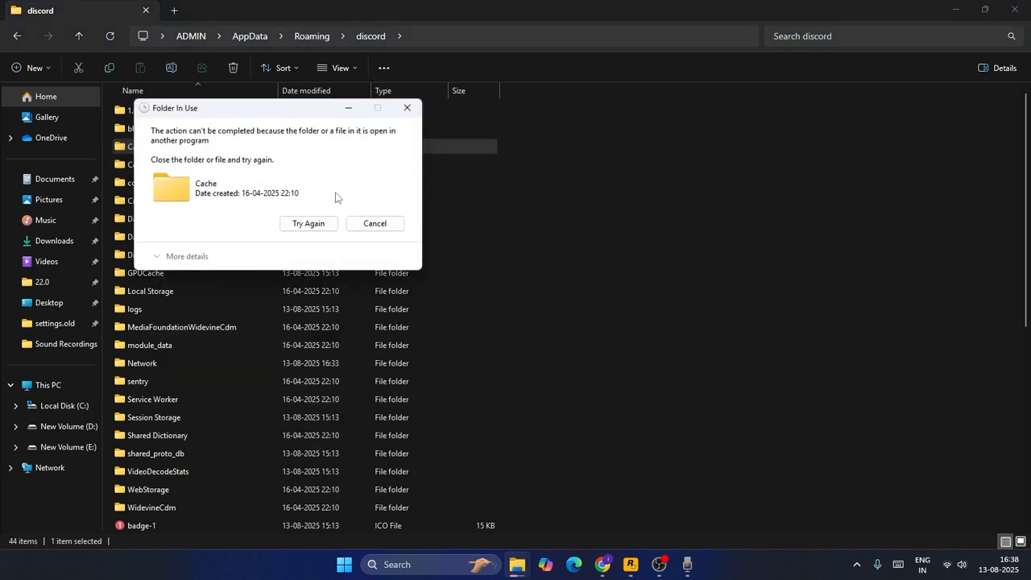
mouse_move(320, 149)
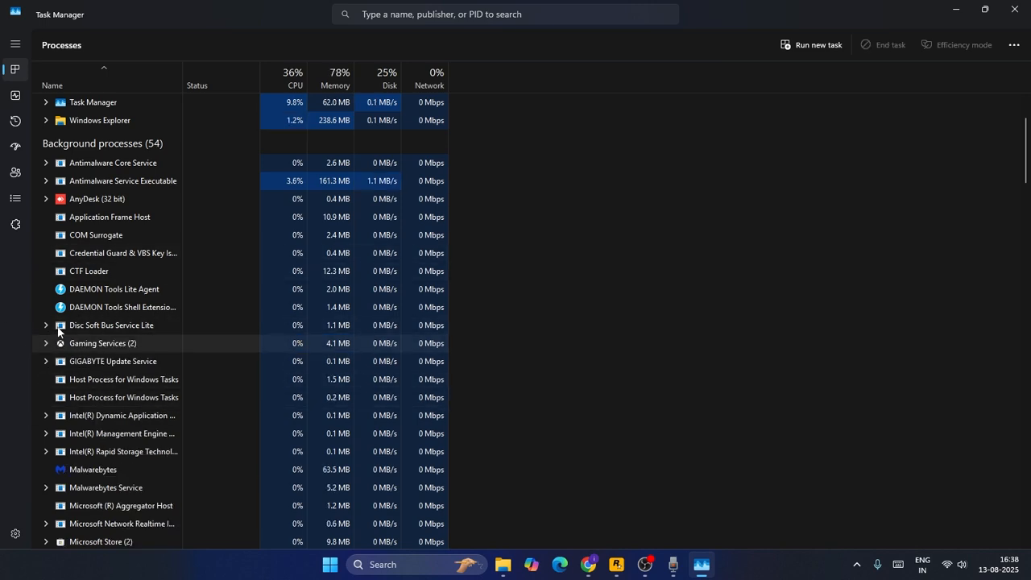
Step: End the Discord process that keeps the cache folder in use
left_click(957, 9)
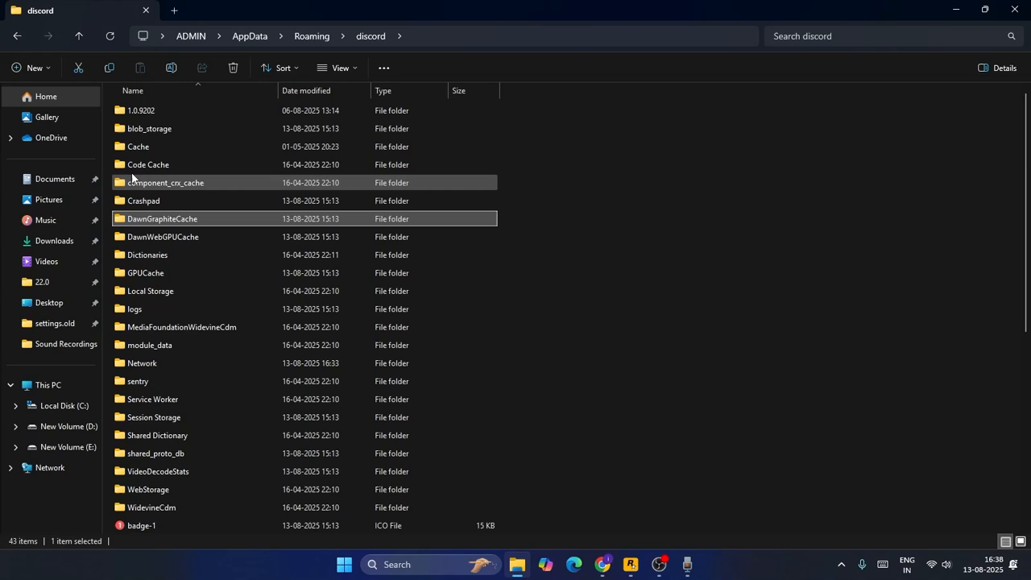
Step: Delete the Cache and Code Cache folders from the discord folder
right_click(138, 147)
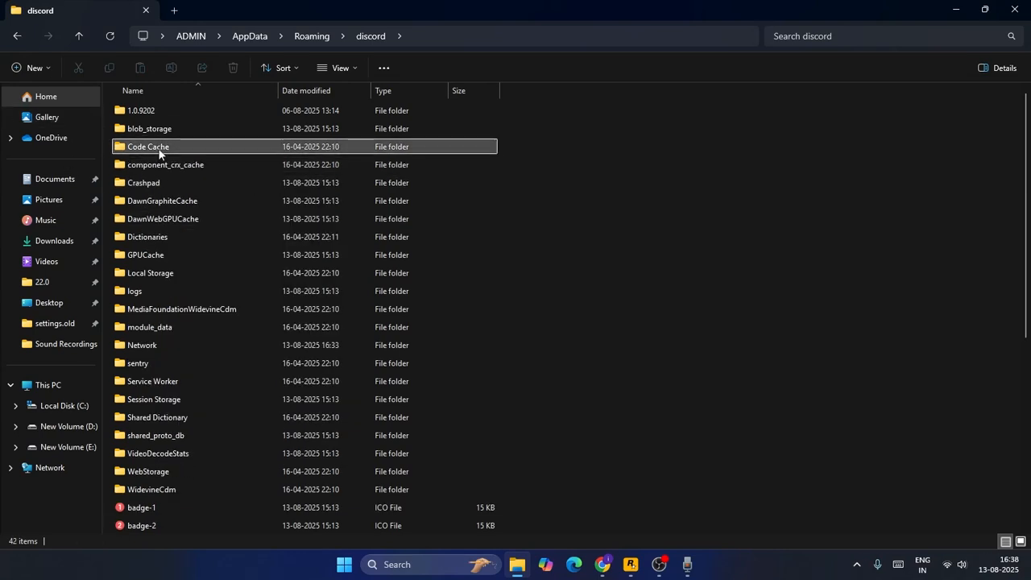
left_click(166, 164)
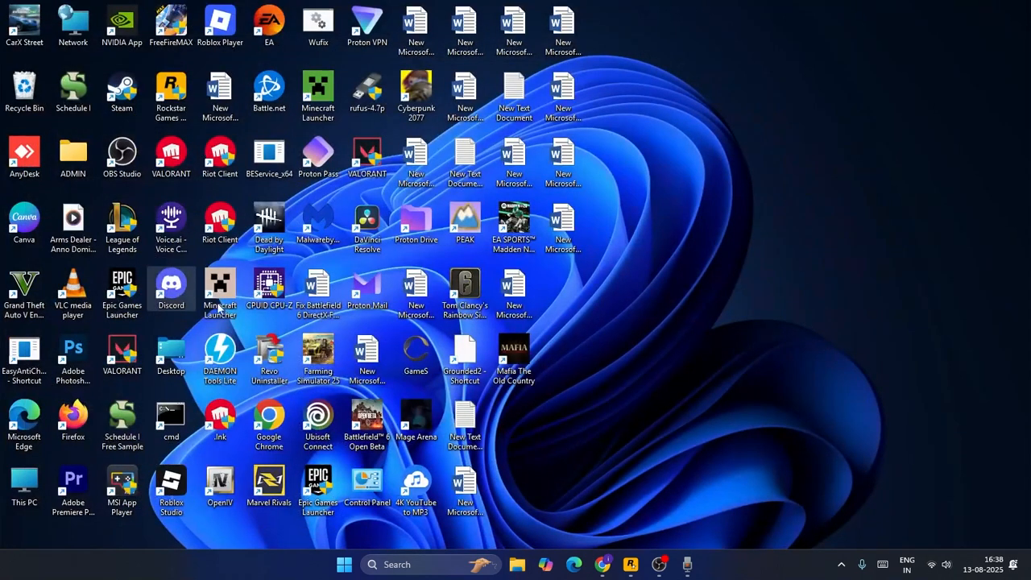
mouse_move(681, 282)
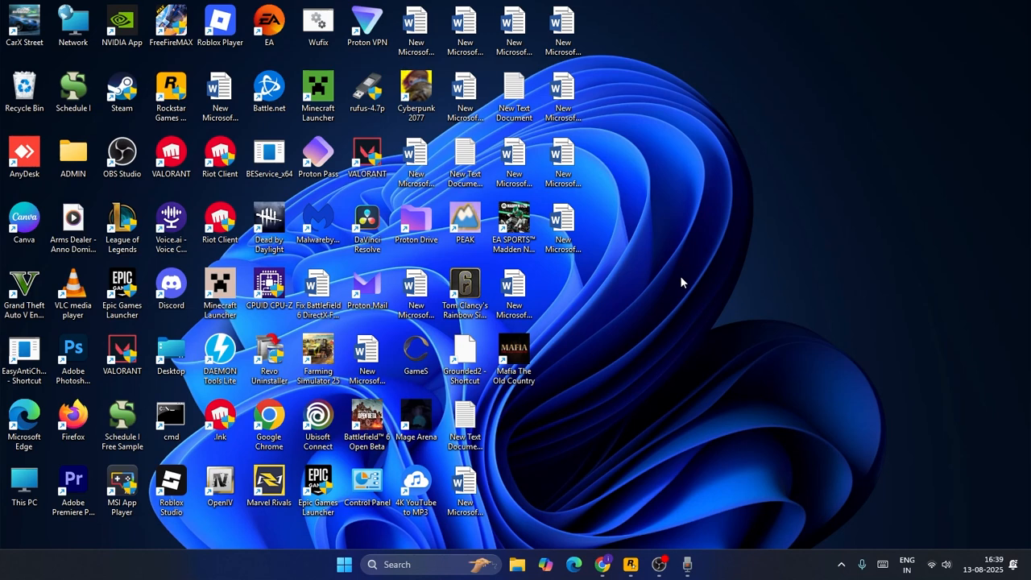
mouse_move(171, 289)
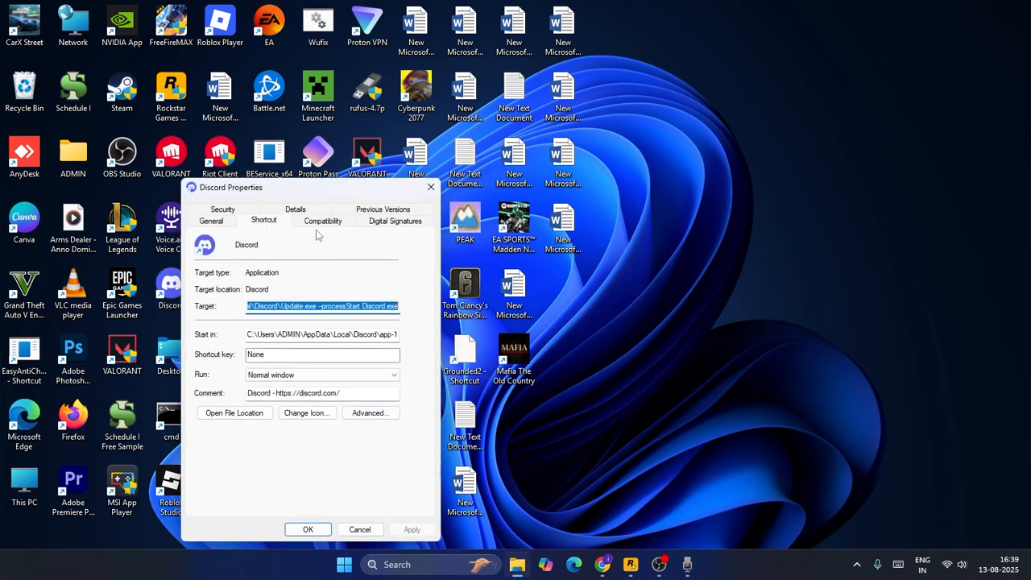
Step: Set the Discord shortcut to disable full-screen optimisations and run as administrator
left_click(323, 221)
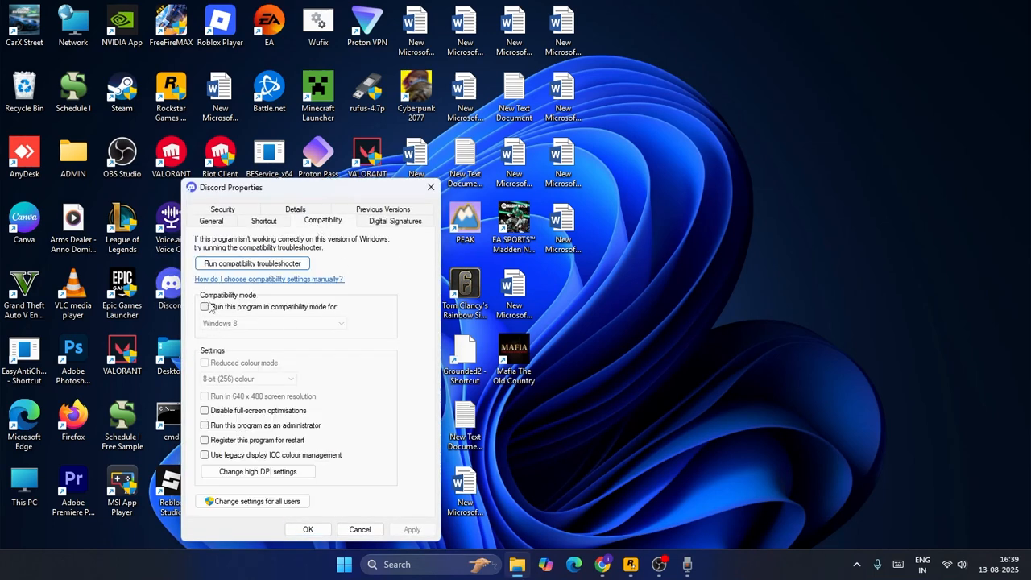
mouse_move(208, 419)
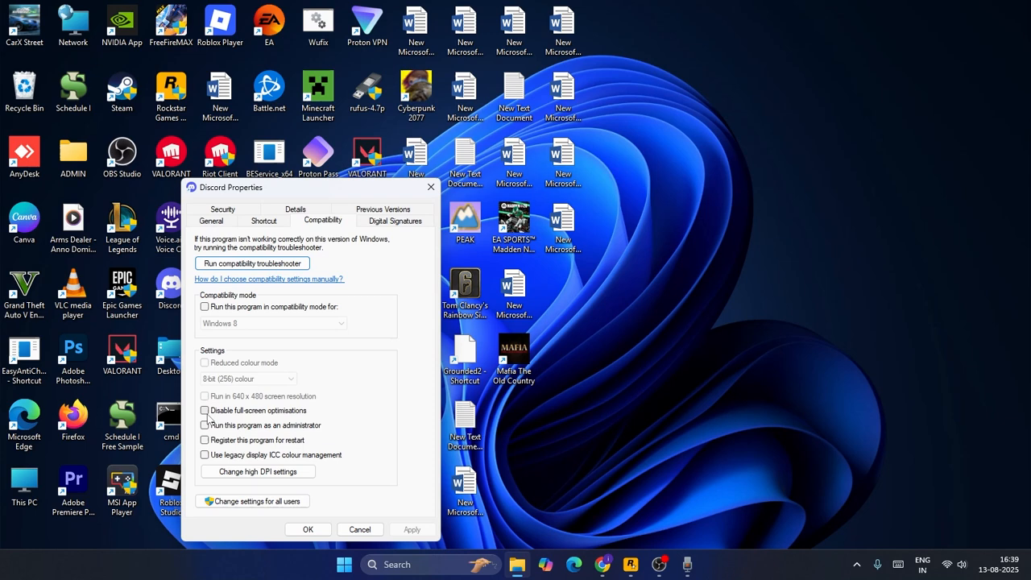
left_click(205, 411)
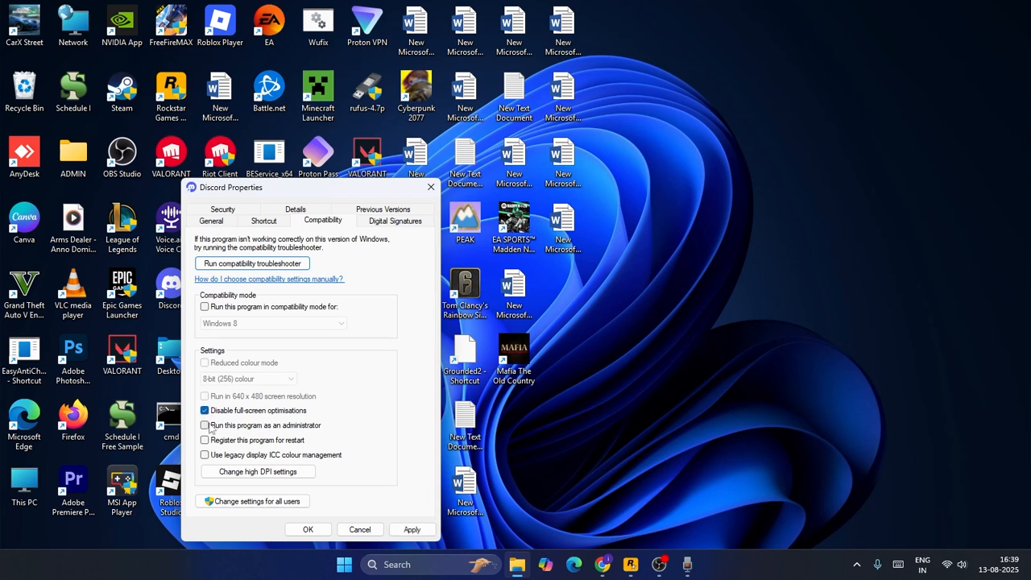
left_click(205, 426)
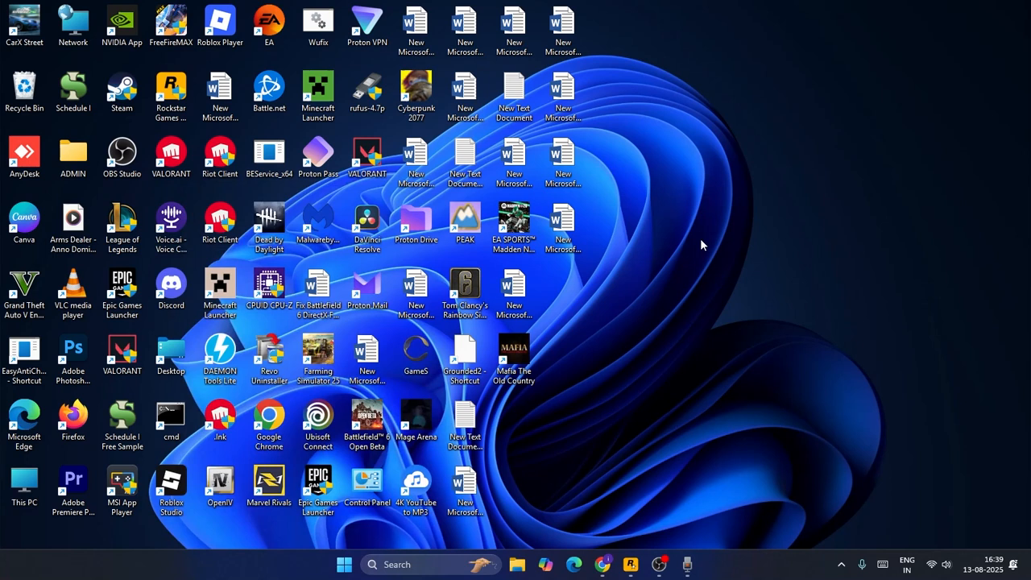
mouse_move(681, 232)
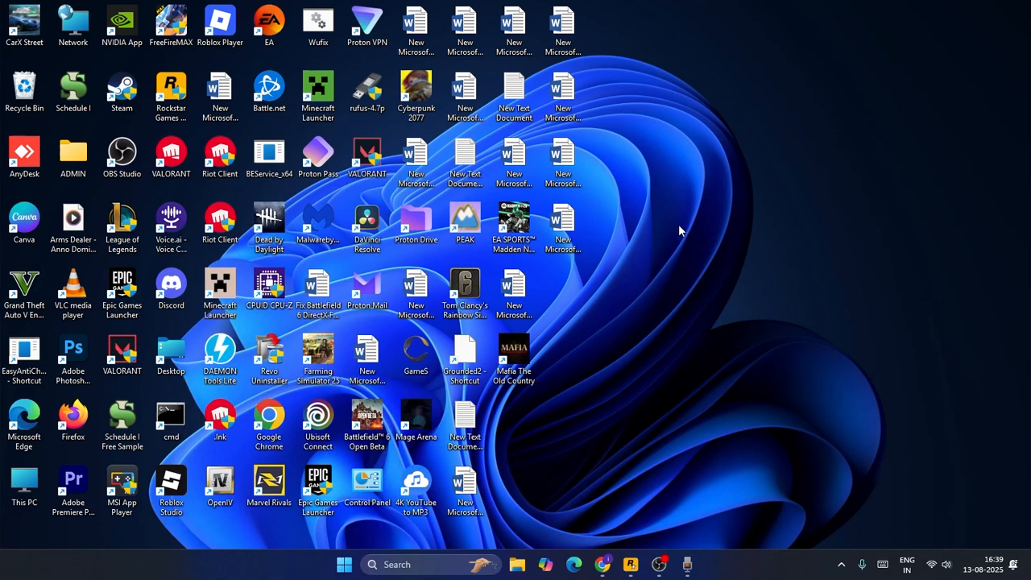
mouse_move(524, 542)
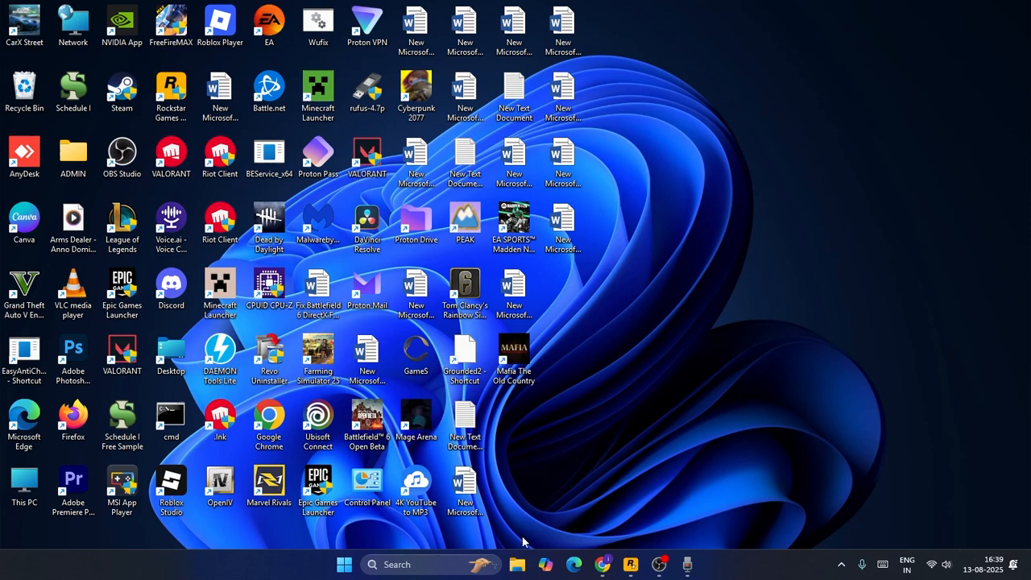
type("windows Security")
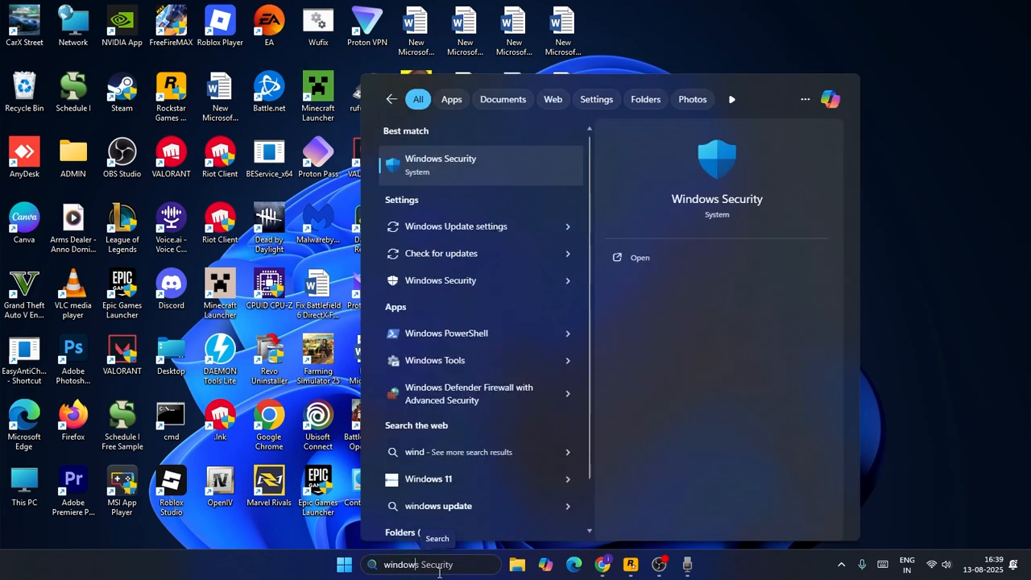
left_click(441, 165)
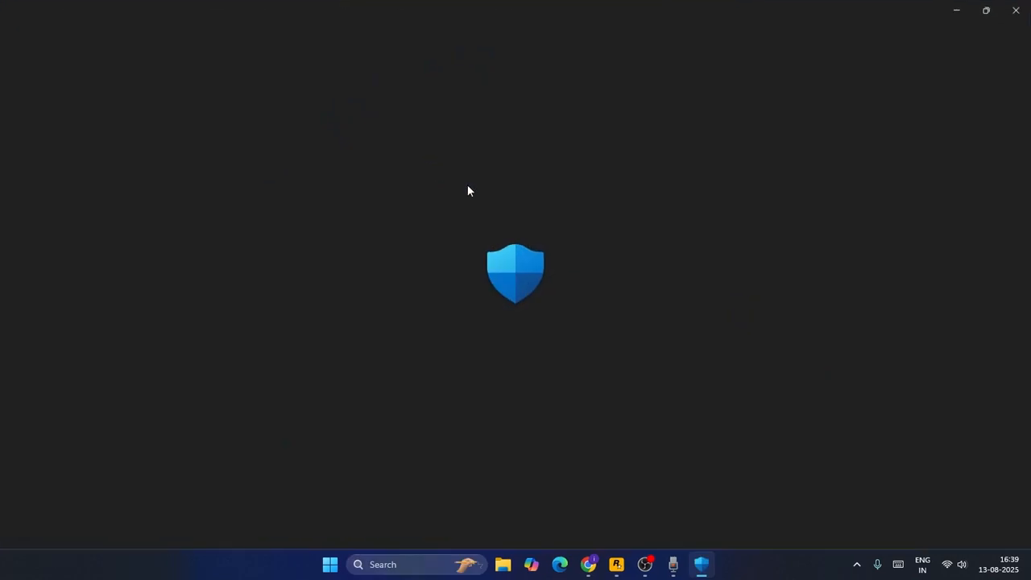
left_click(701, 564)
type("windows d")
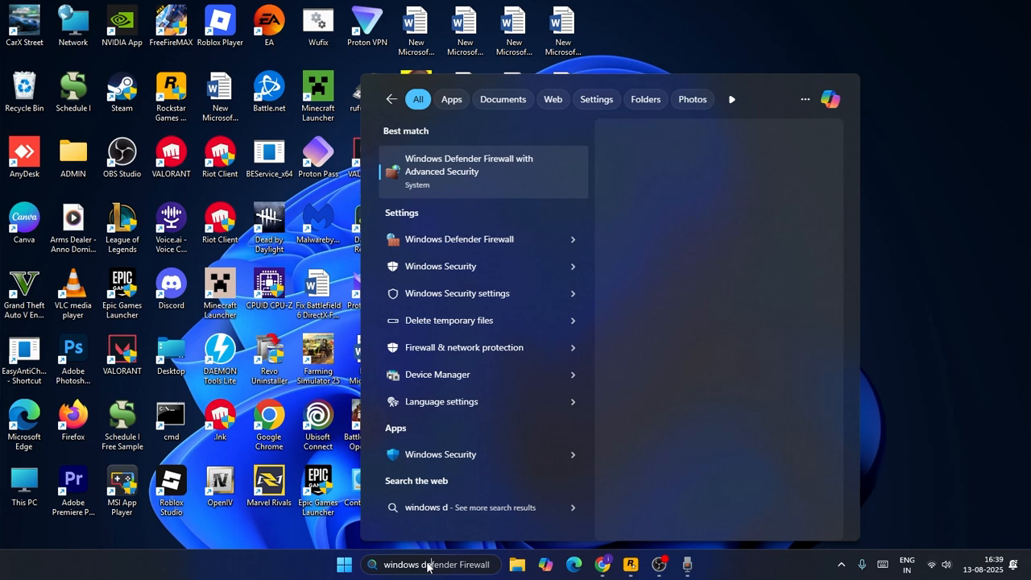
left_click(842, 219)
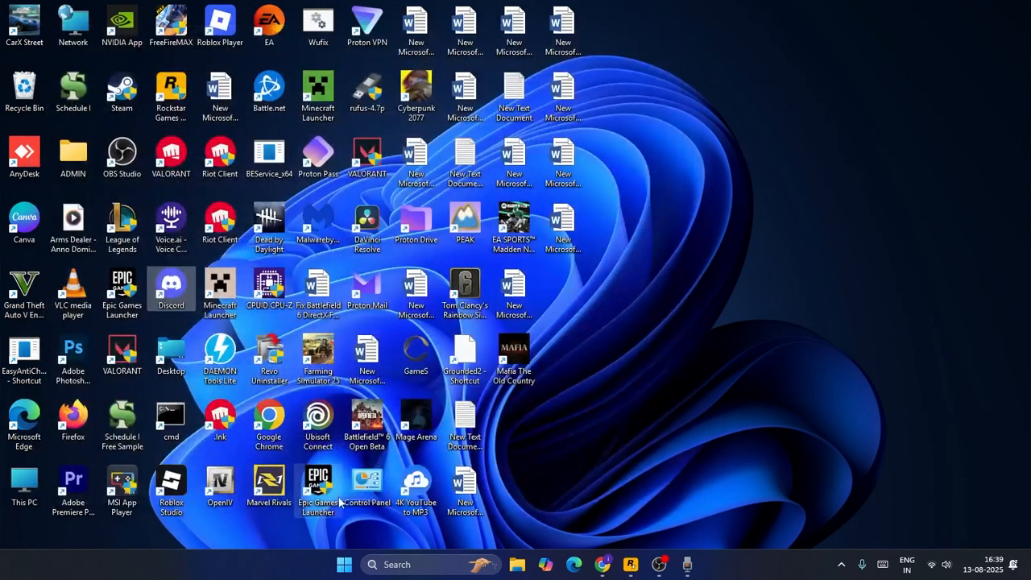
Step: Show the firewall's allowed apps list, select Discord, and bring up Allow another app
double_click(367, 480)
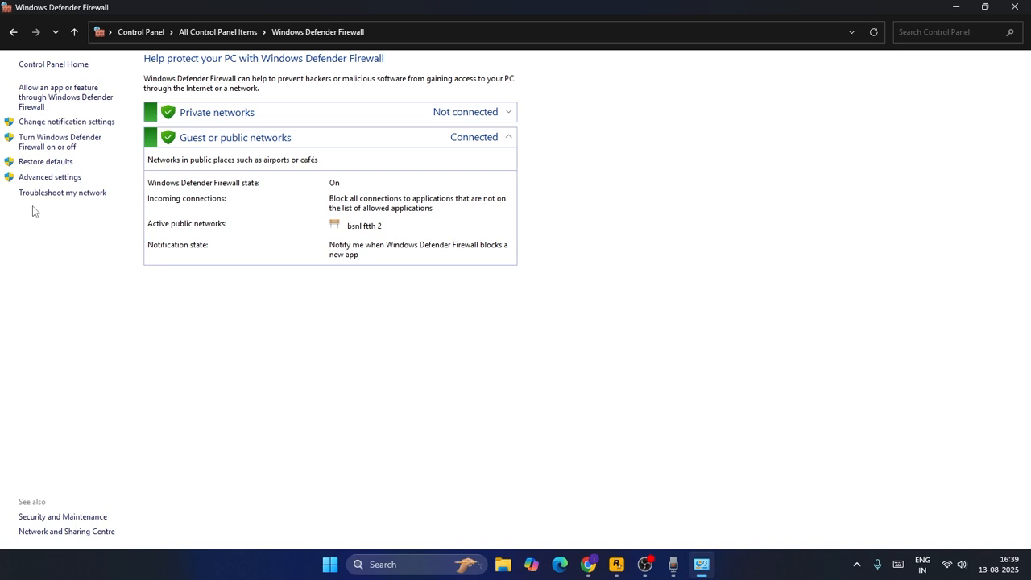
left_click(65, 96)
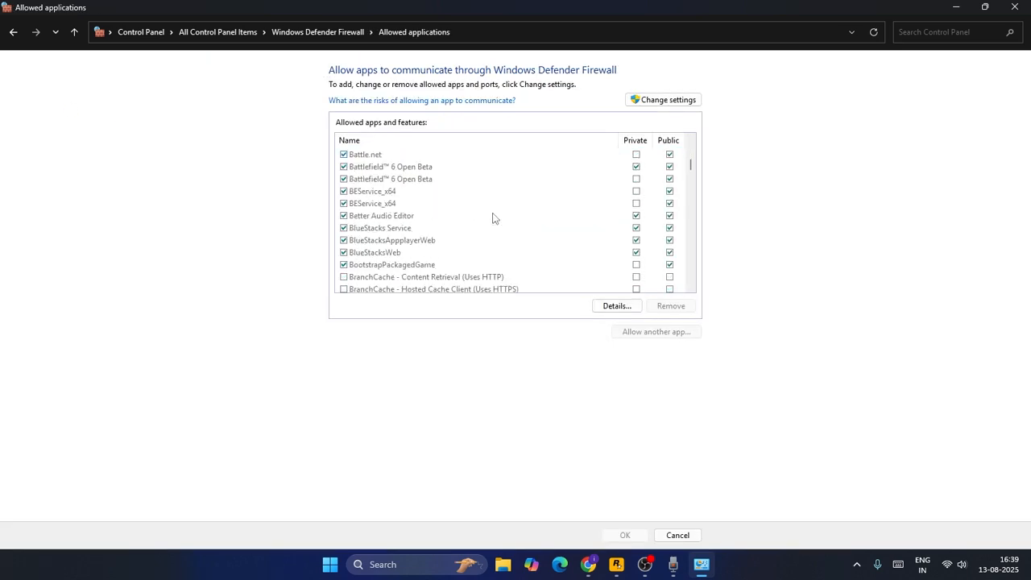
scroll("down", 3)
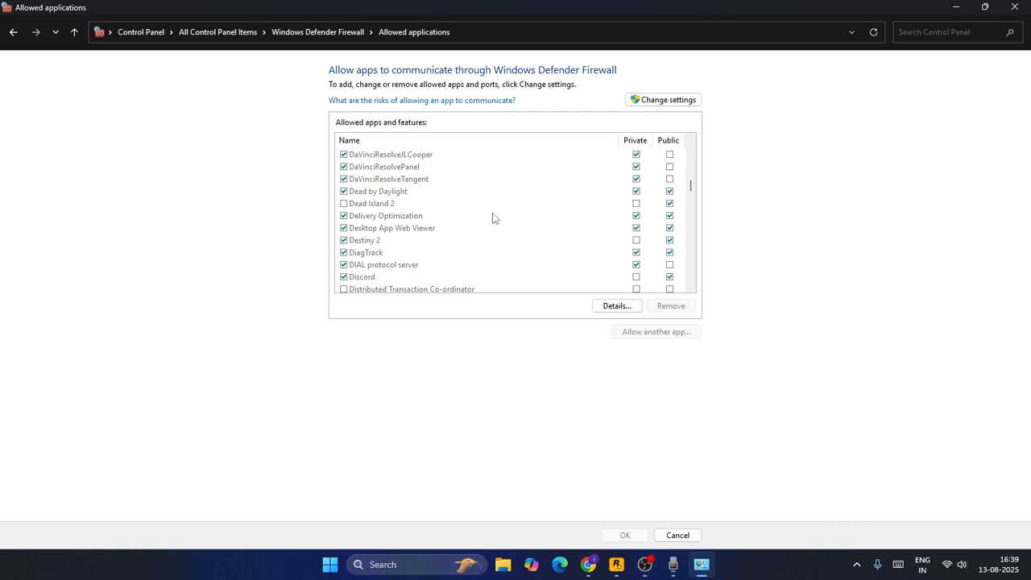
scroll("down", 3)
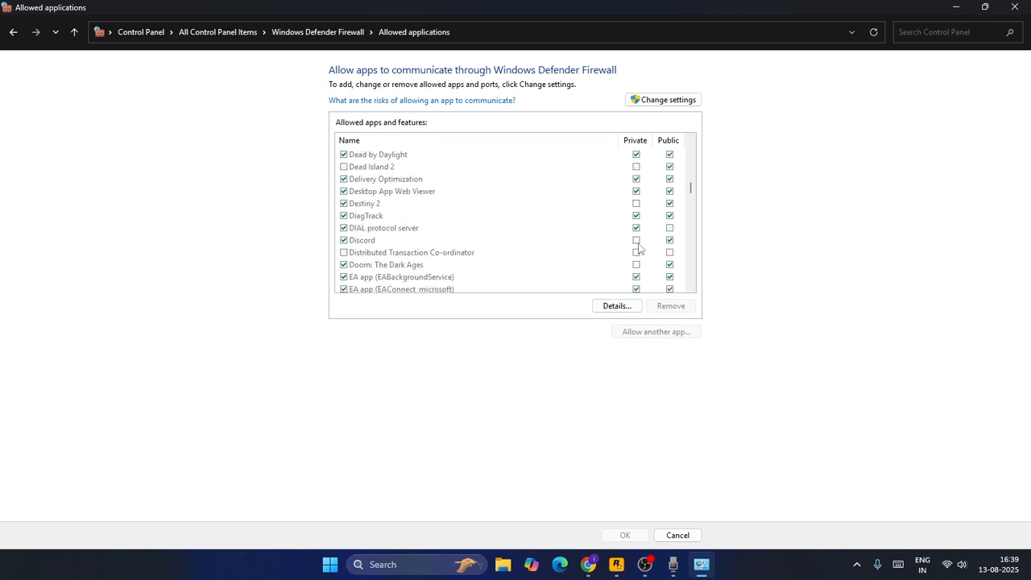
left_click(361, 240)
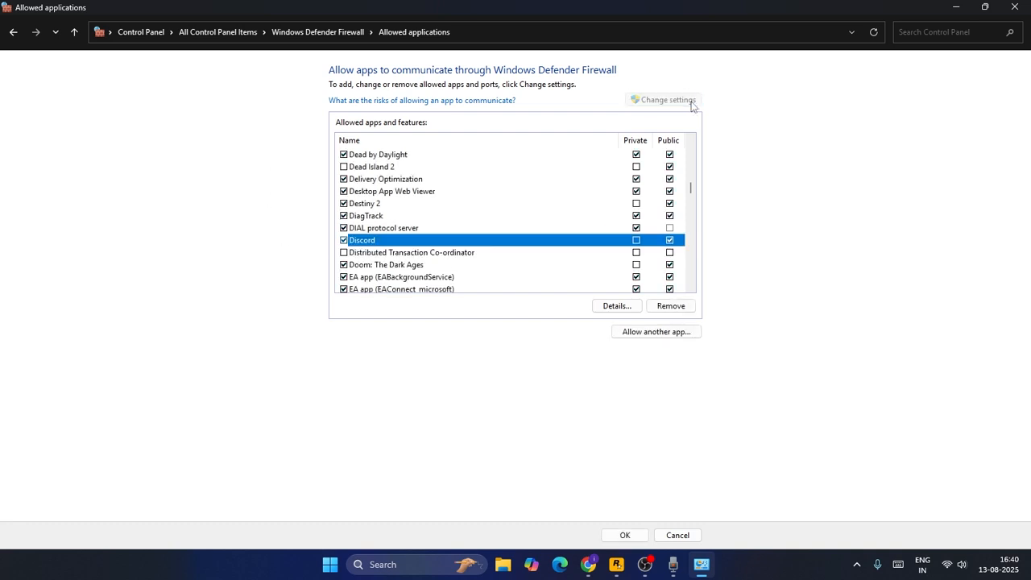
left_click(656, 331)
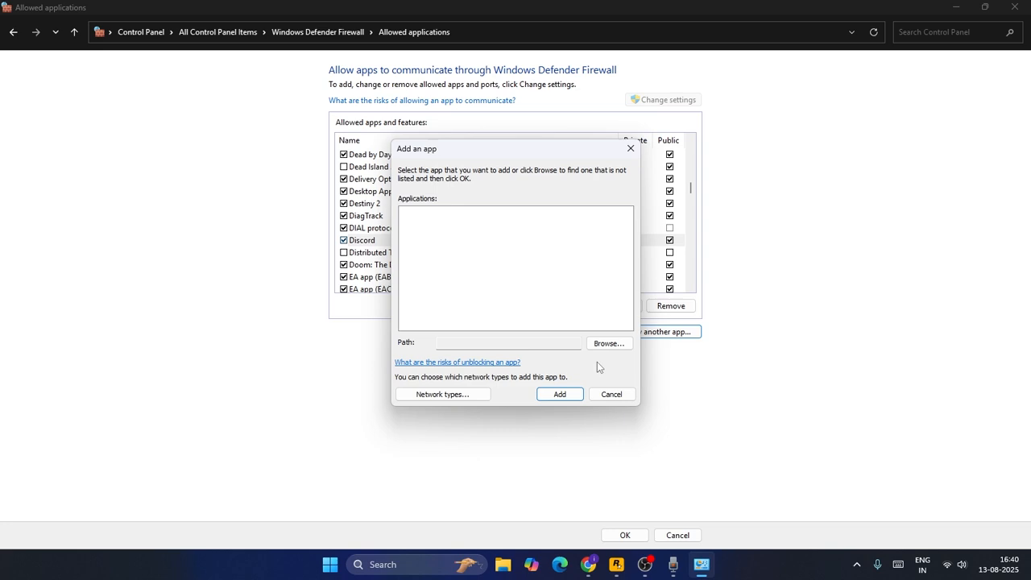
Step: Cancel the Add an app dialog and look up the Discord shortcut's file location
left_click(610, 343)
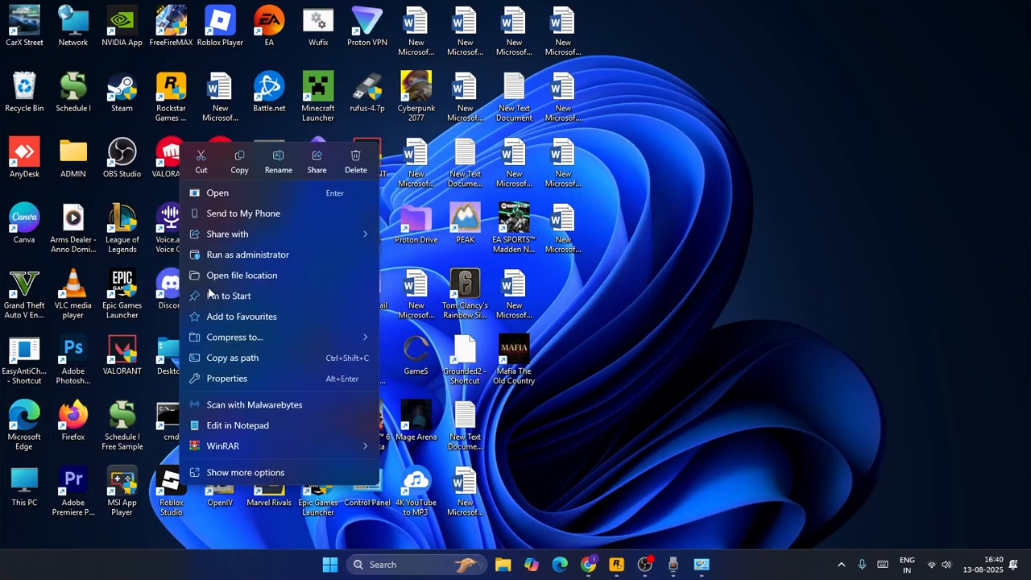
left_click(242, 275)
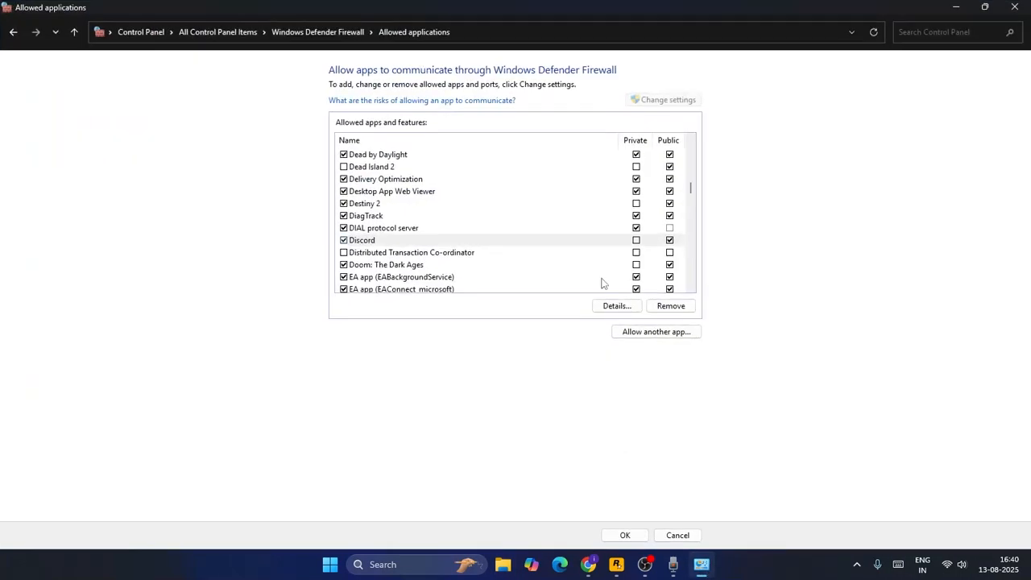
Step: Allow Update from C:\Users\ADMIN\AppData\Local\Discord through the firewall, then close the window
left_click(656, 331)
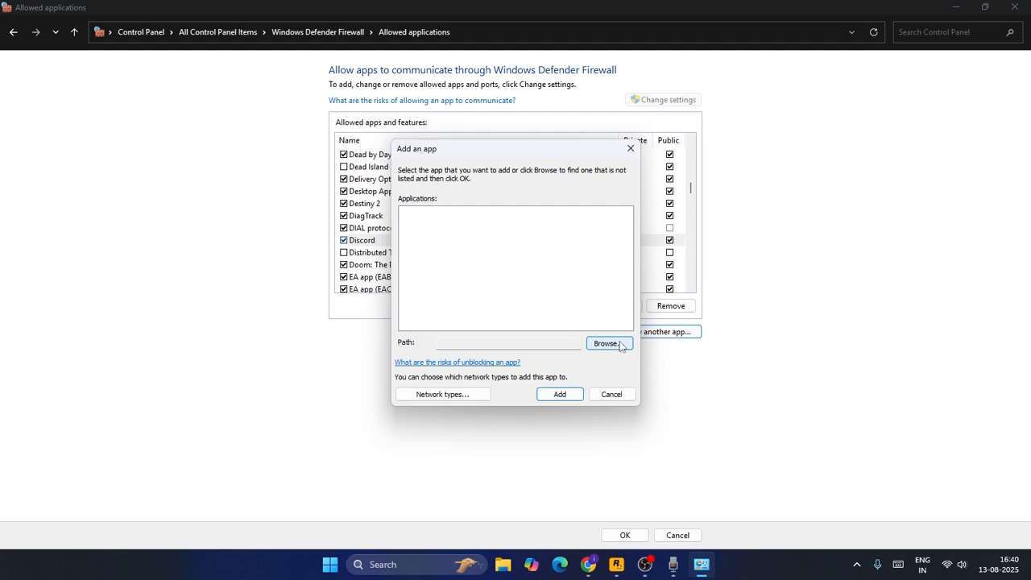
left_click(606, 343)
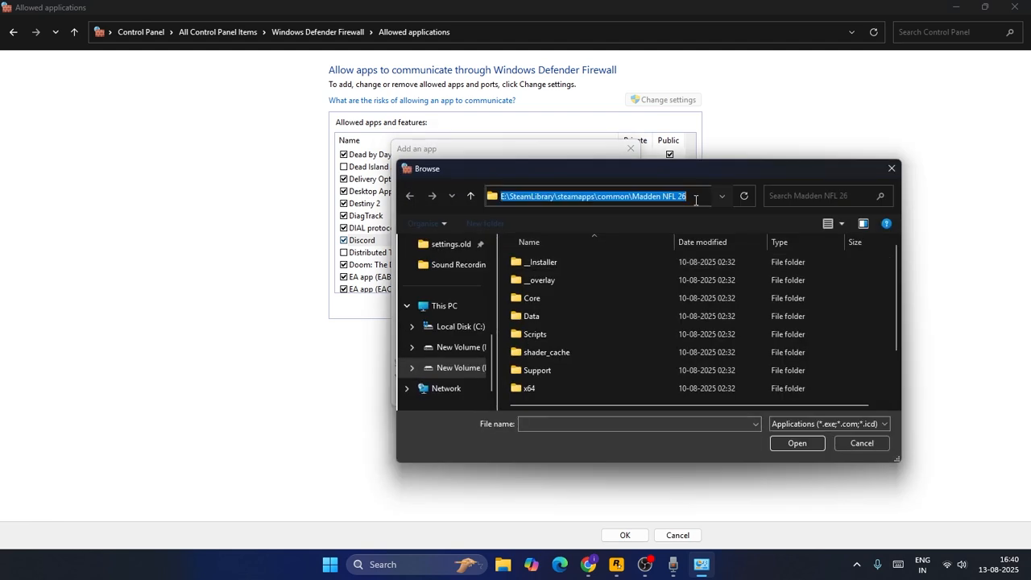
type("C:\\Users\\ADMIN\\AppData\\Local\\Discord")
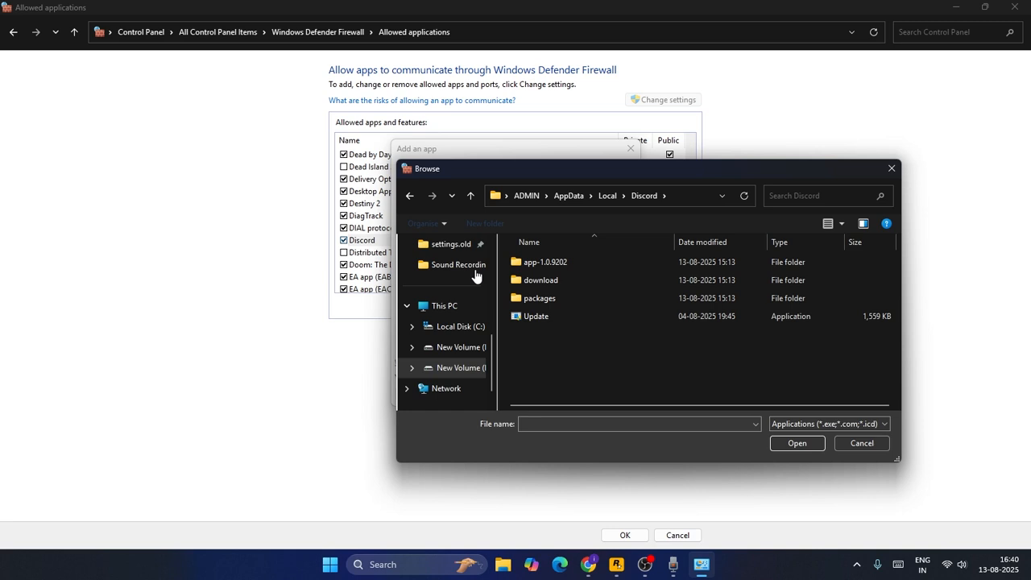
left_click(536, 315)
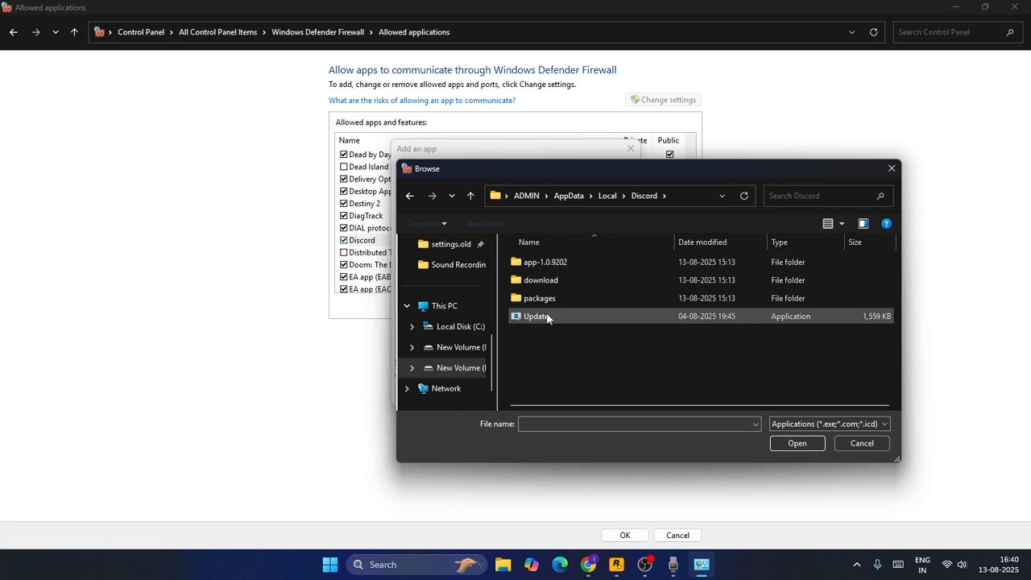
left_click(797, 443)
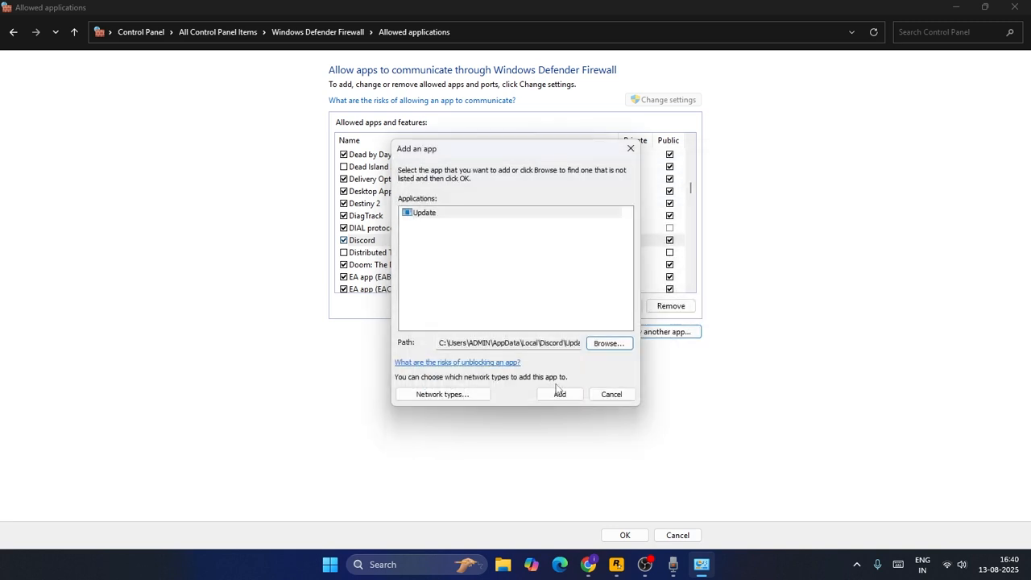
left_click(559, 394)
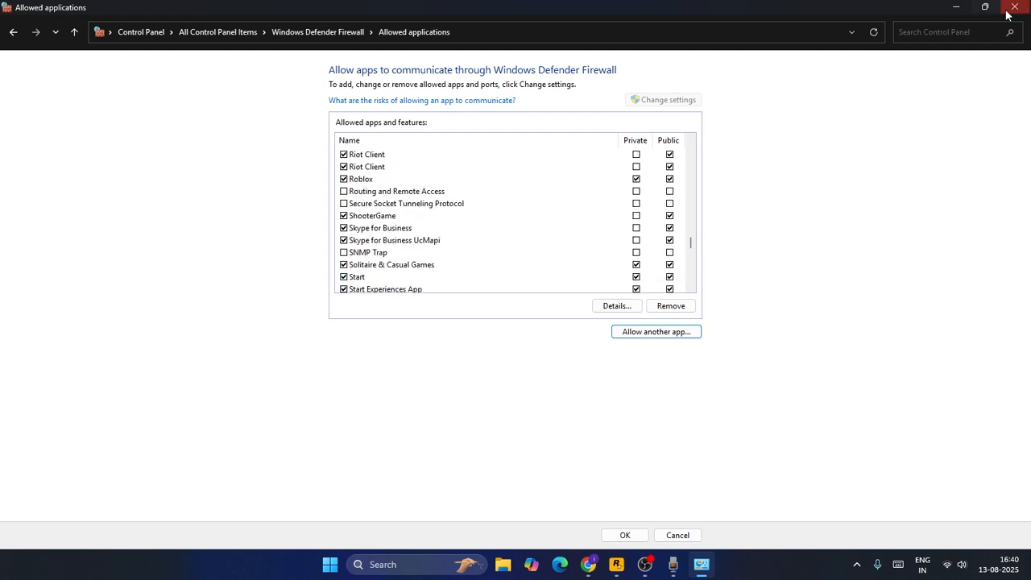
left_click(1014, 7)
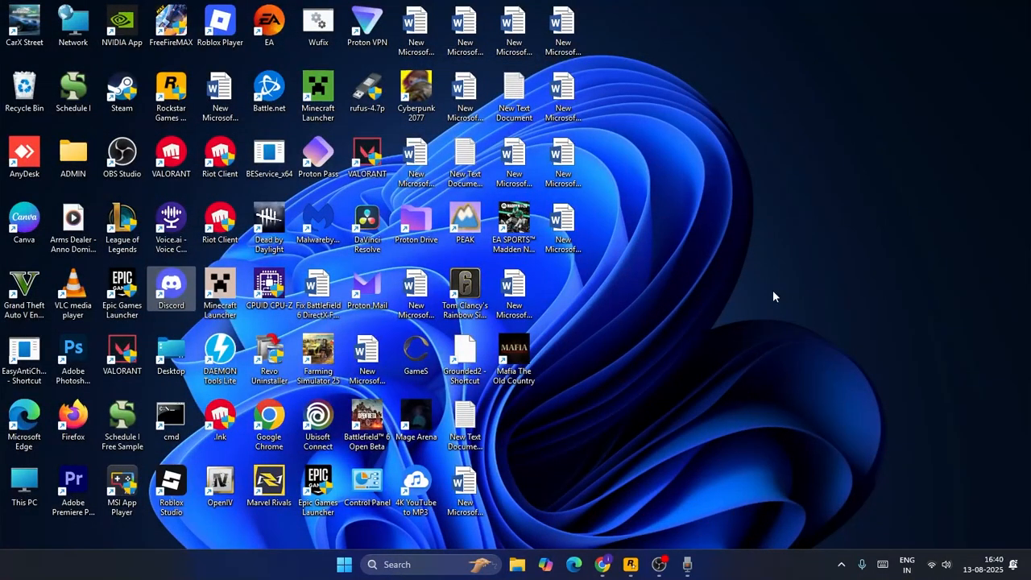
Step: Search the computer for 'setting' from the taskbar search box
left_click(411, 564)
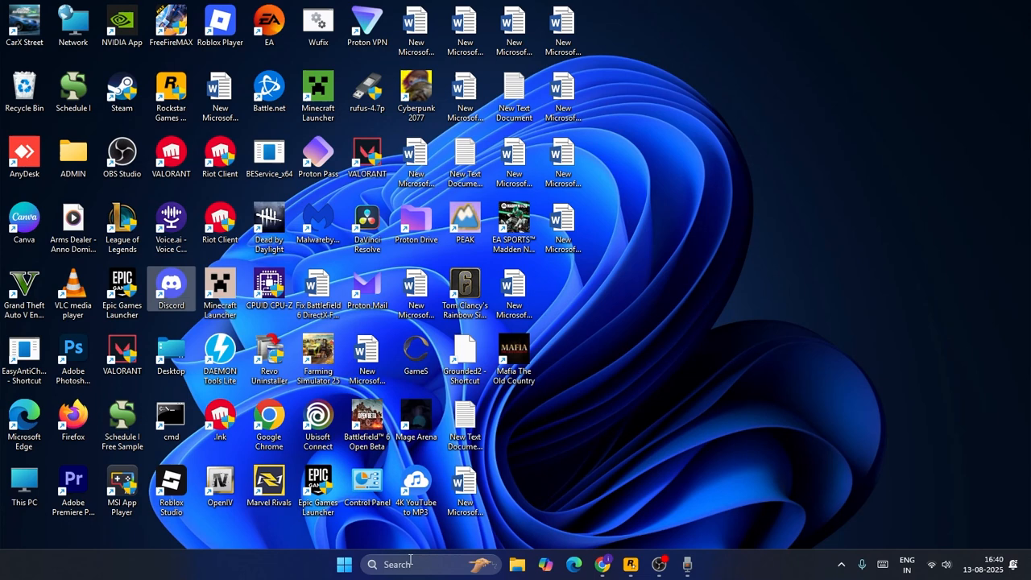
type("setting")
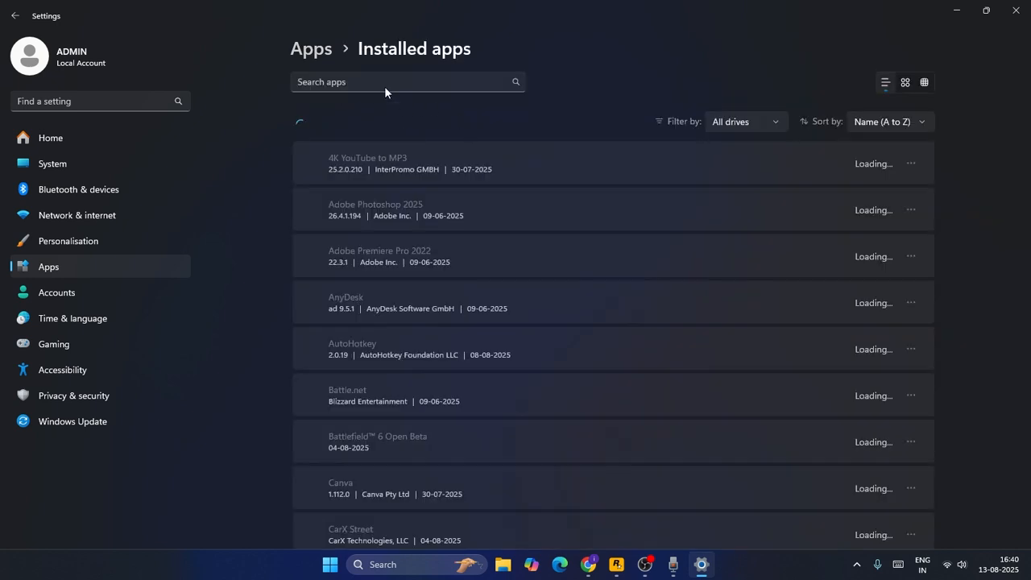
Step: Filter the Installed apps list by searching 'disco'
type("disco")
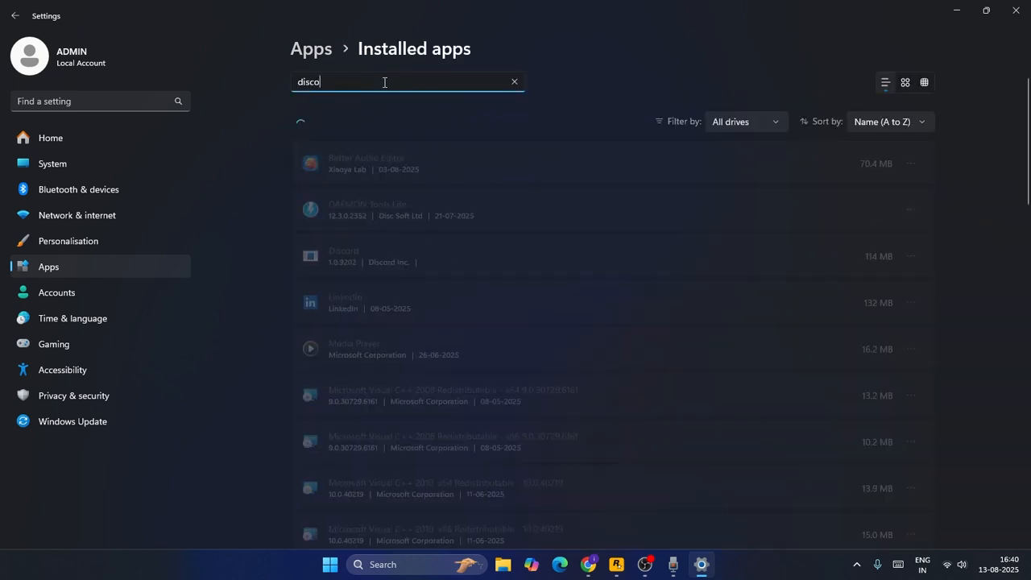